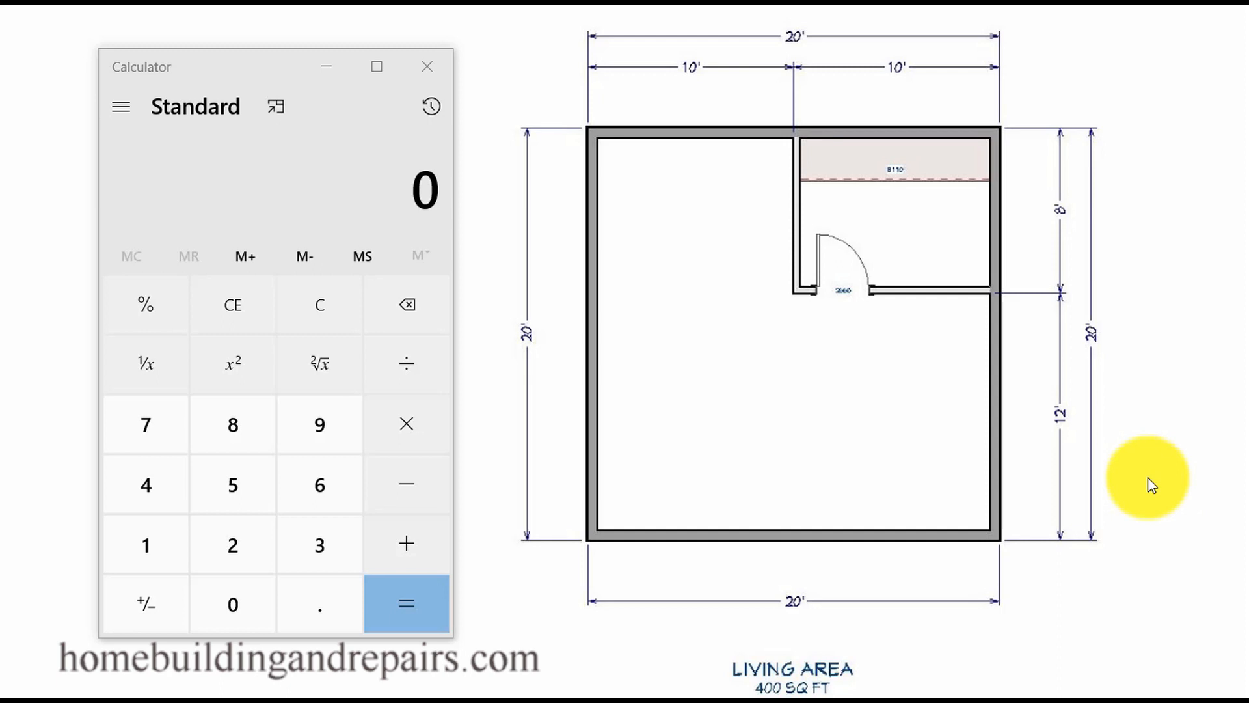
pyautogui.moveTo(792, 60)
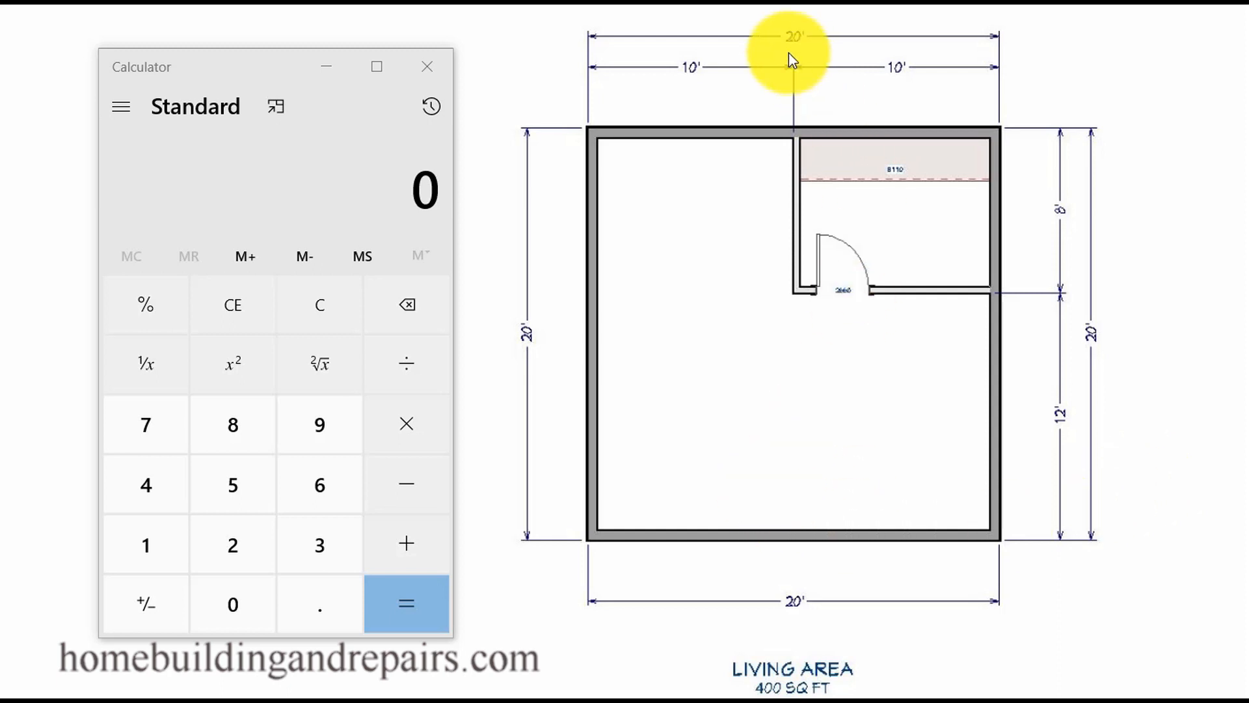
pyautogui.moveTo(562, 550)
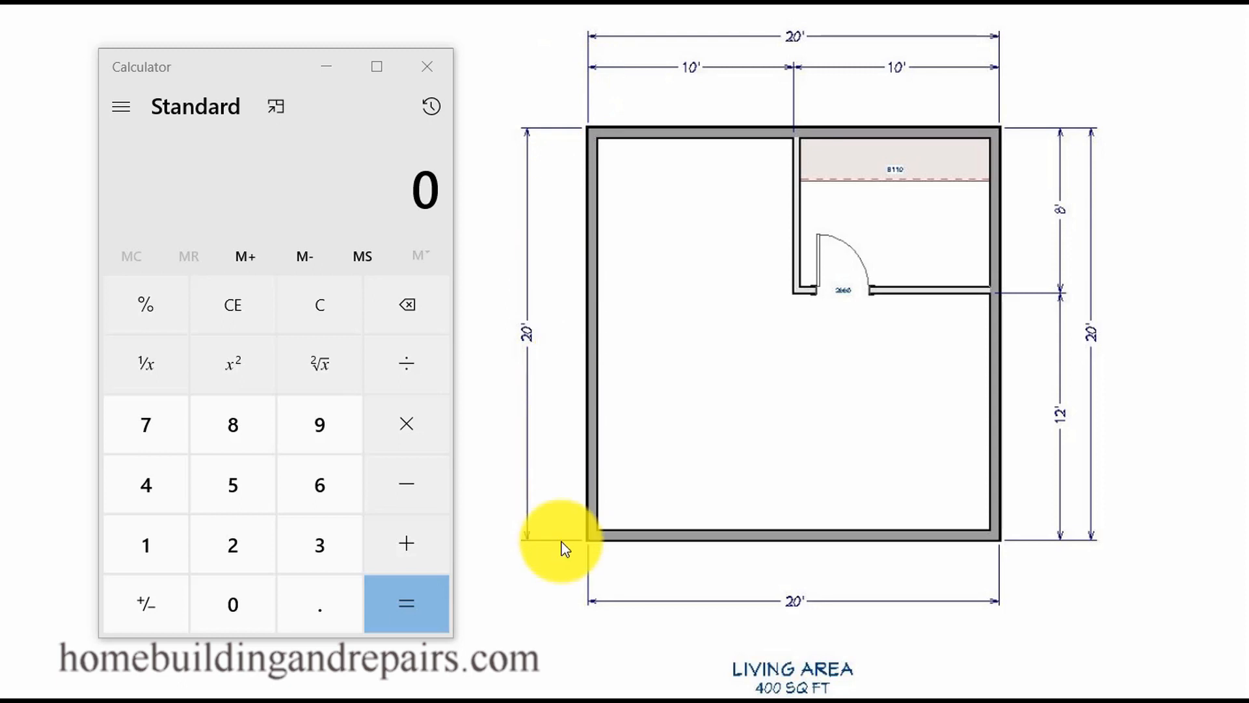
pyautogui.moveTo(233, 544)
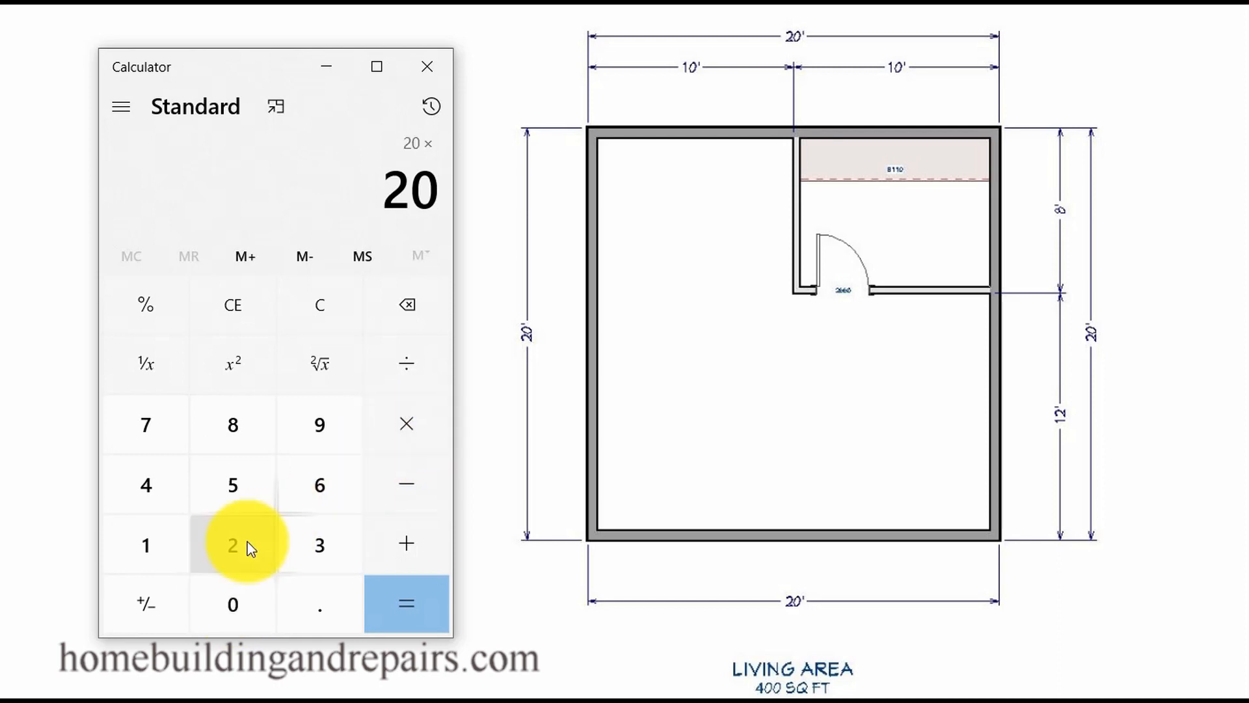
# Step: Compute 20 × 20 in the Standard calculator, giving 400 square feet
pyautogui.click(406, 604)
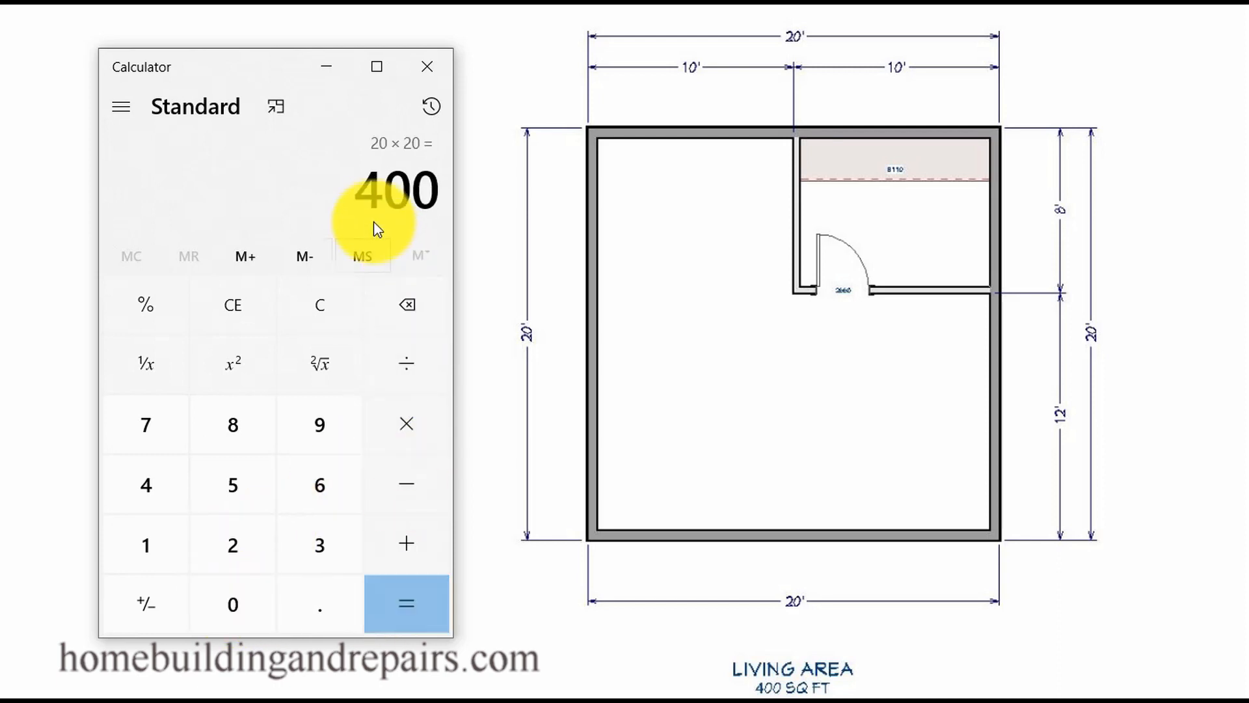
pyautogui.moveTo(670, 402)
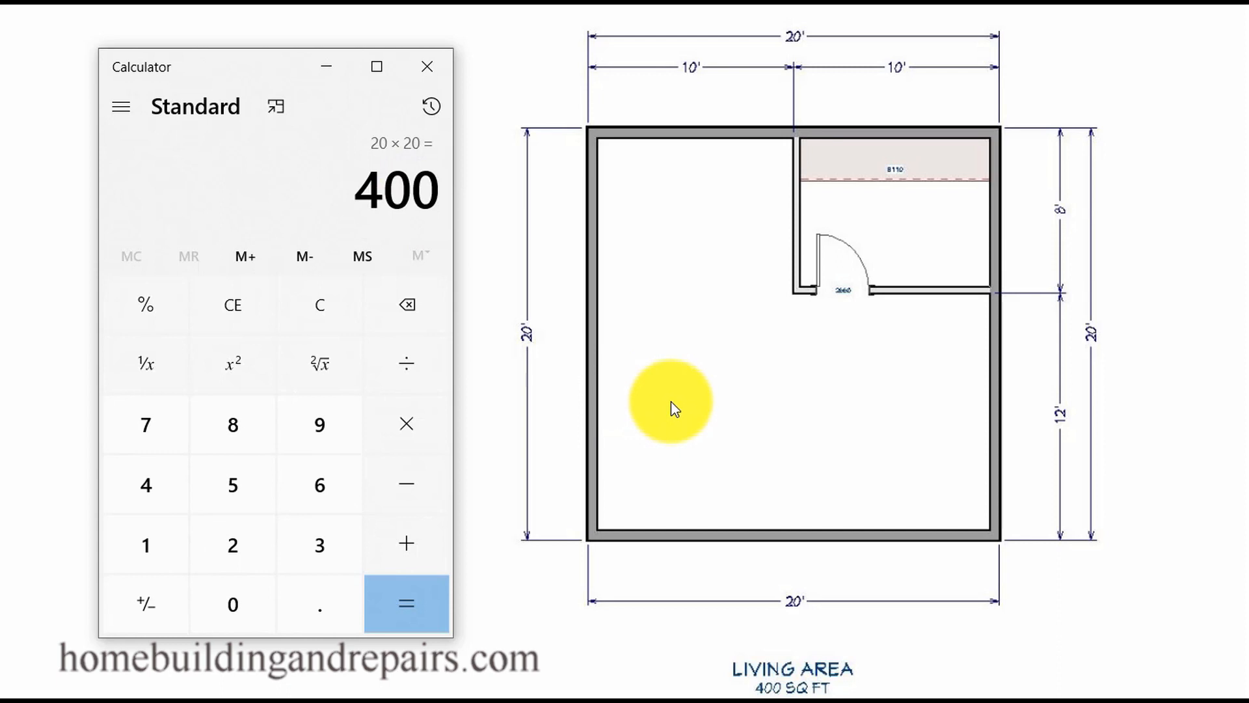
pyautogui.moveTo(898, 408)
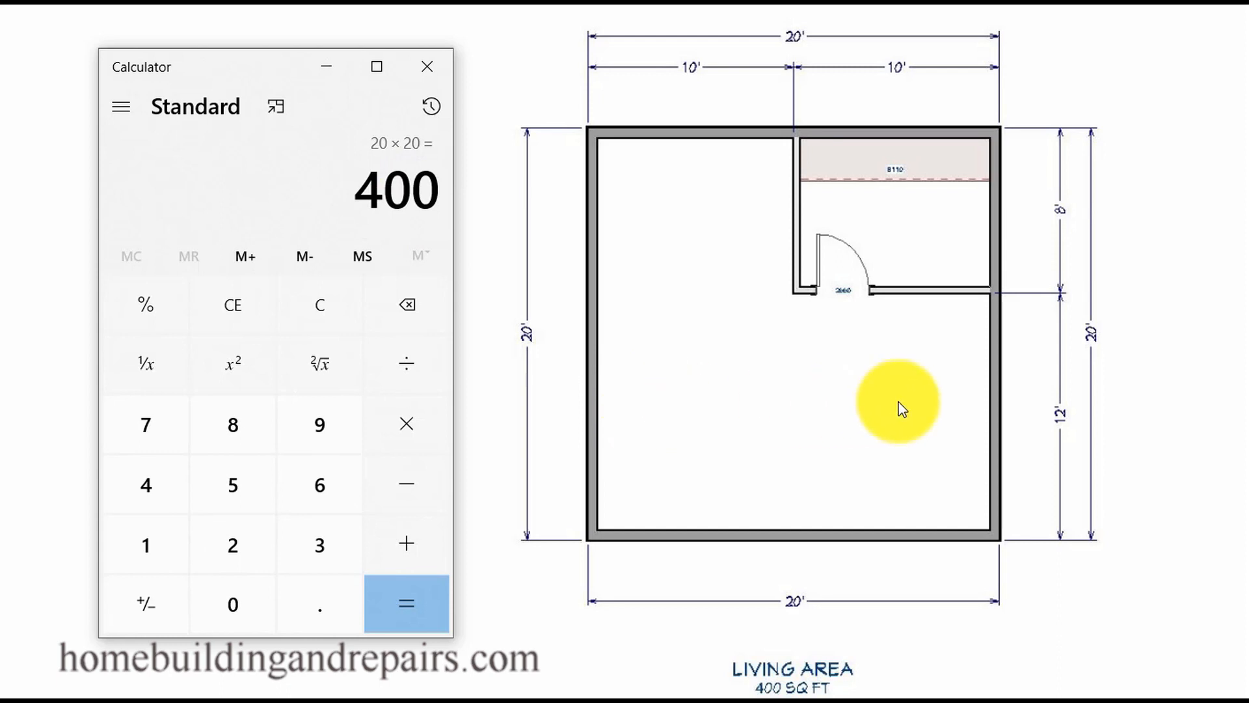
pyautogui.moveTo(704, 253)
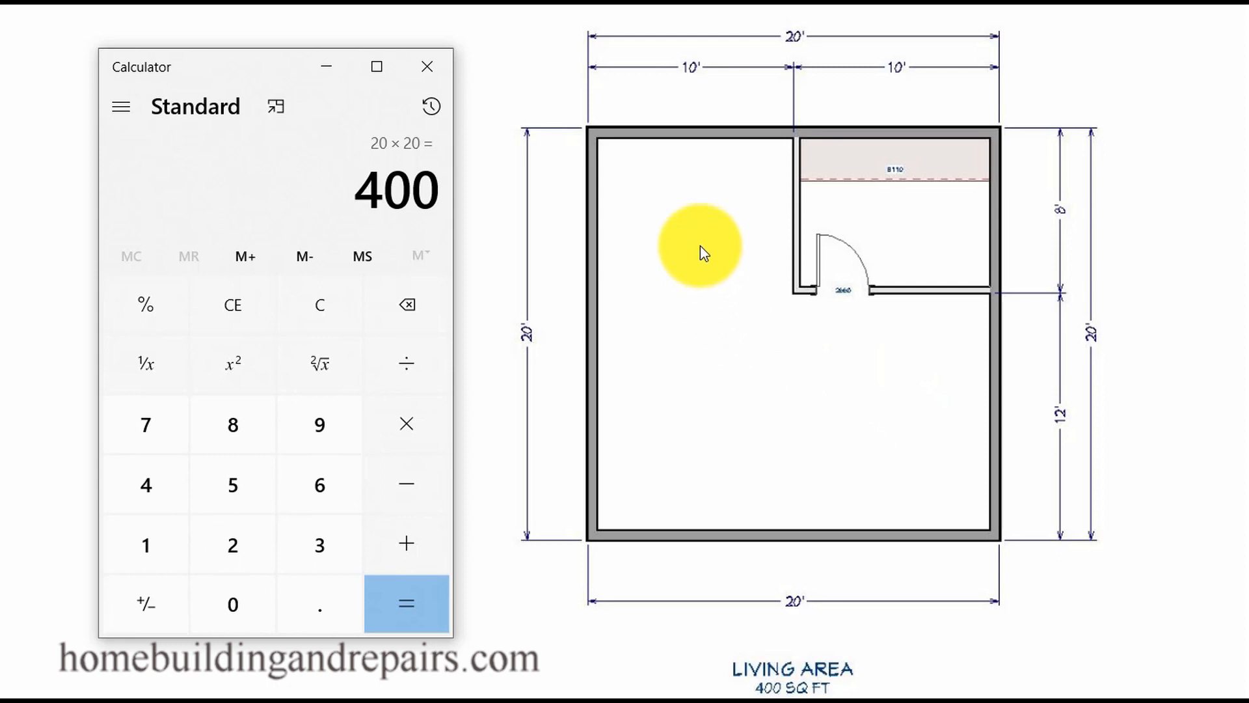
pyautogui.moveTo(601, 141)
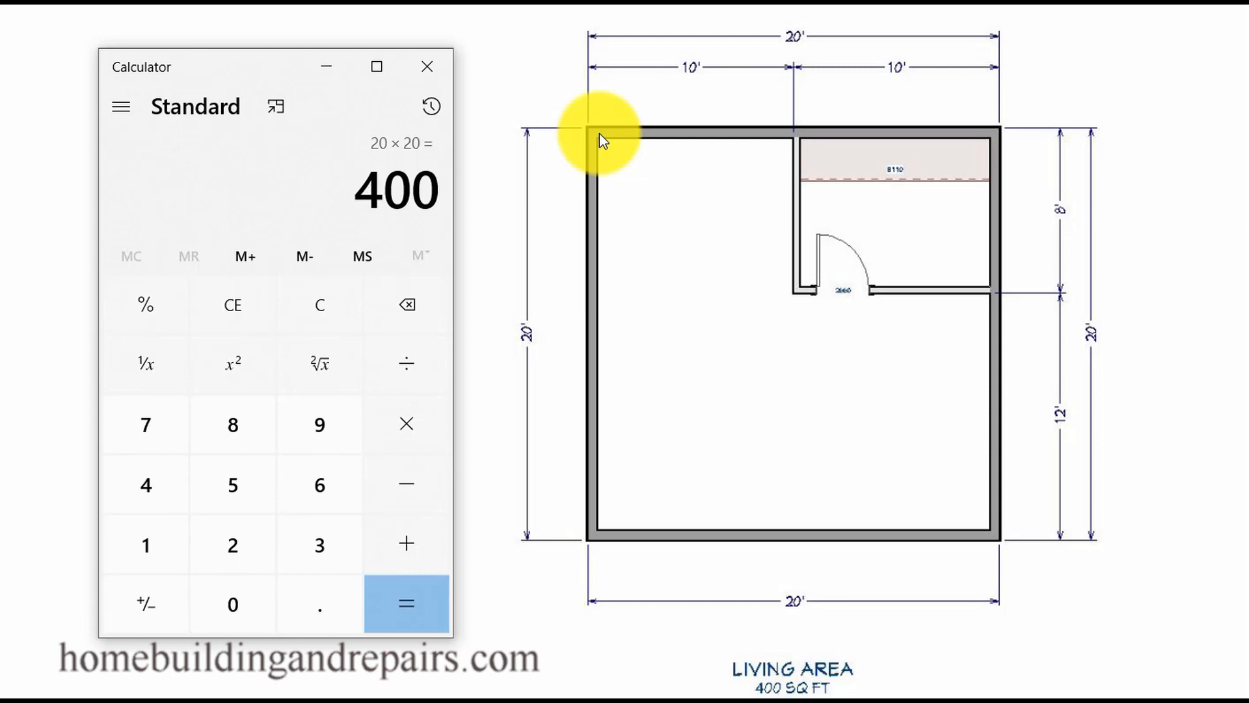
pyautogui.moveTo(588, 131)
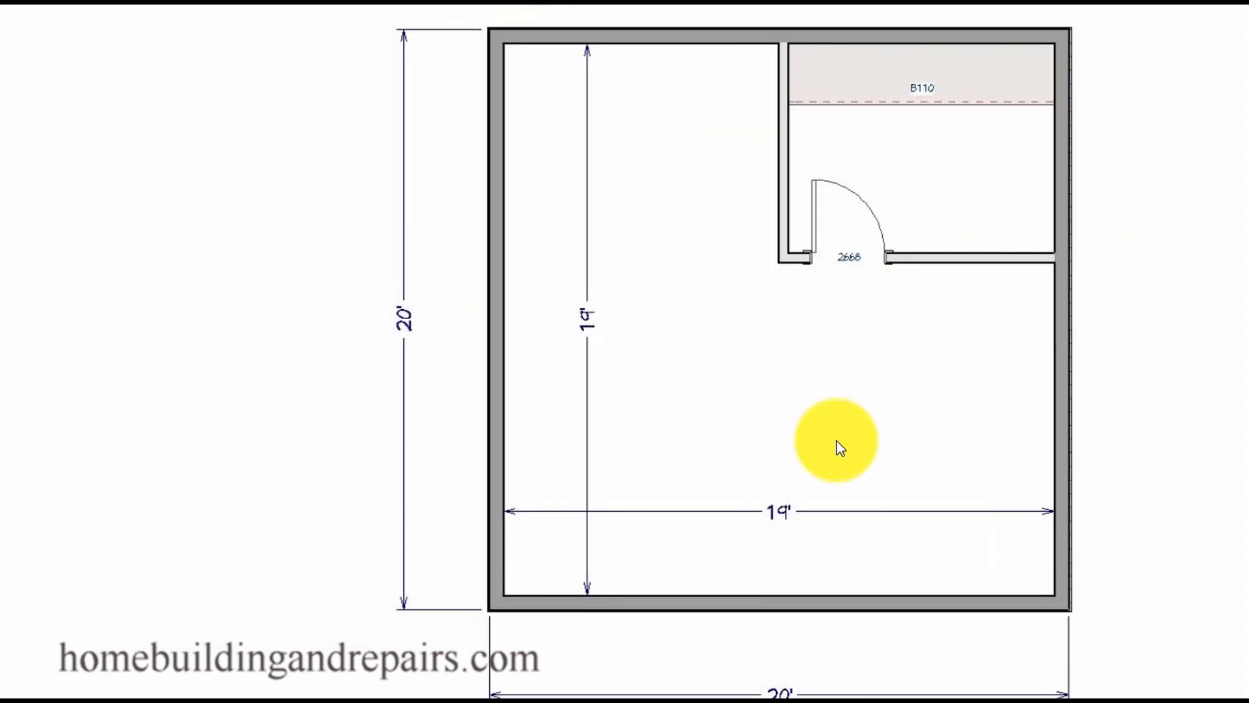
pyautogui.moveTo(757, 440)
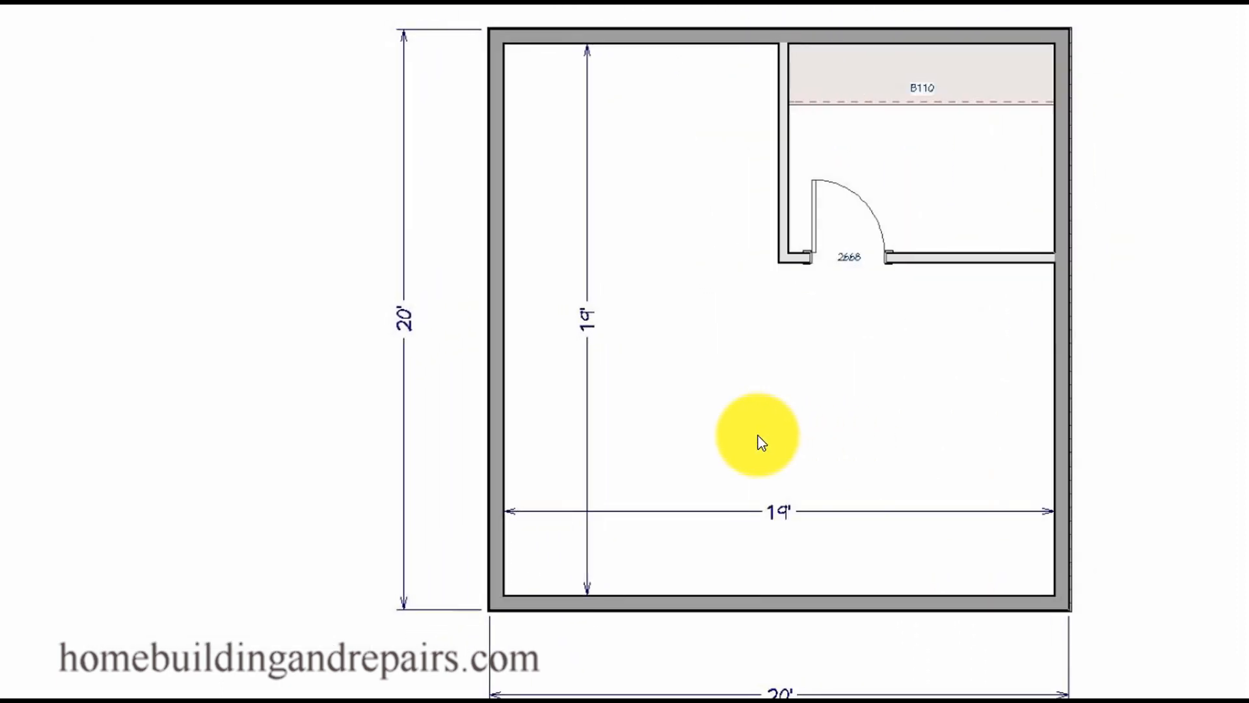
pyautogui.moveTo(884, 357)
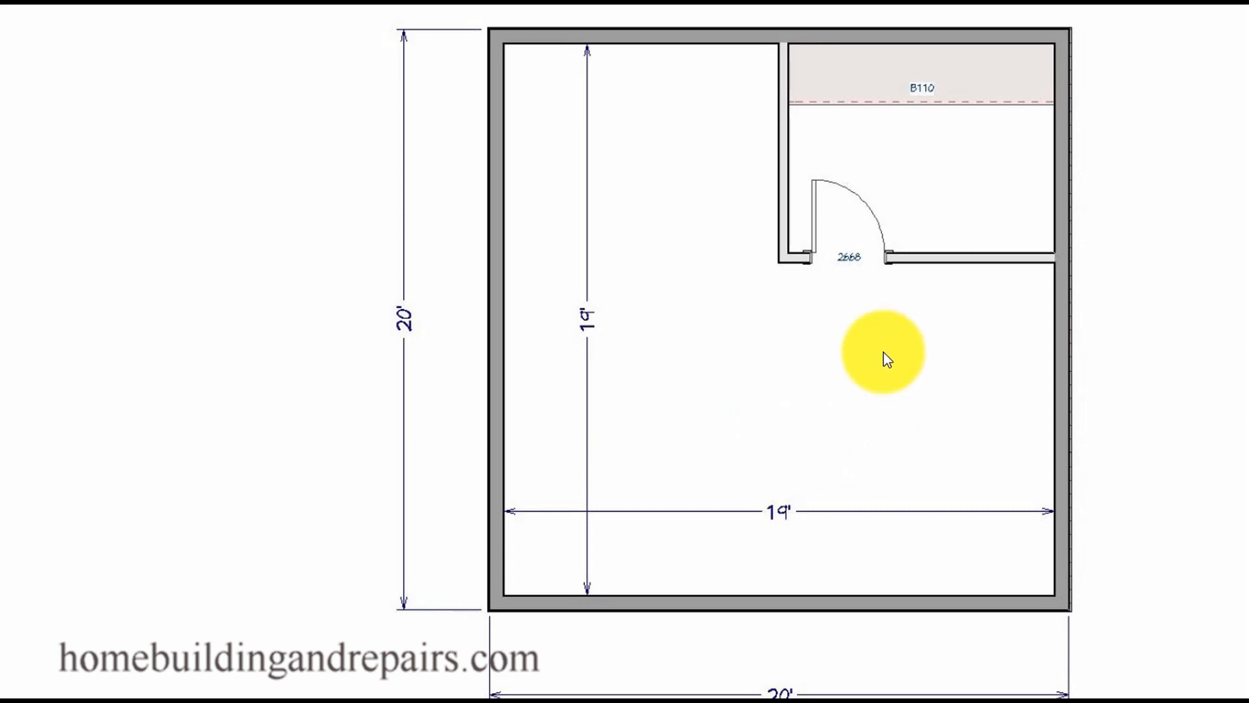
pyautogui.moveTo(579, 413)
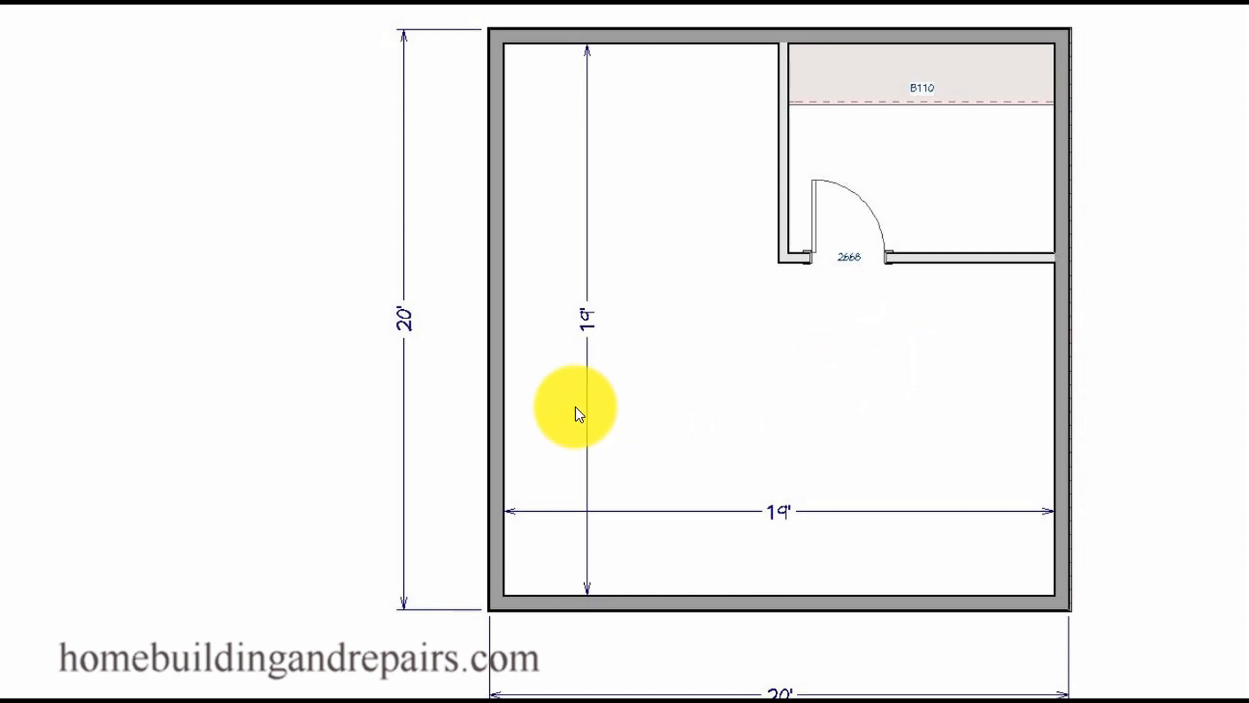
pyautogui.moveTo(883, 410)
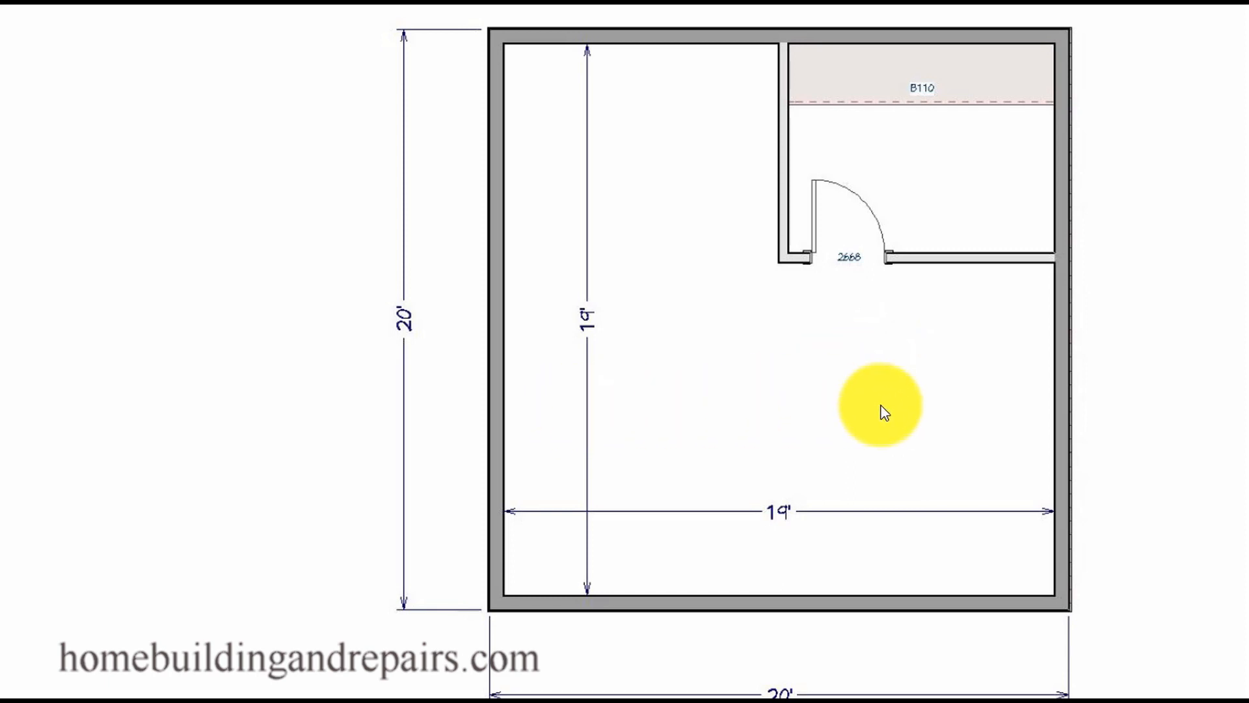
pyautogui.moveTo(489, 402)
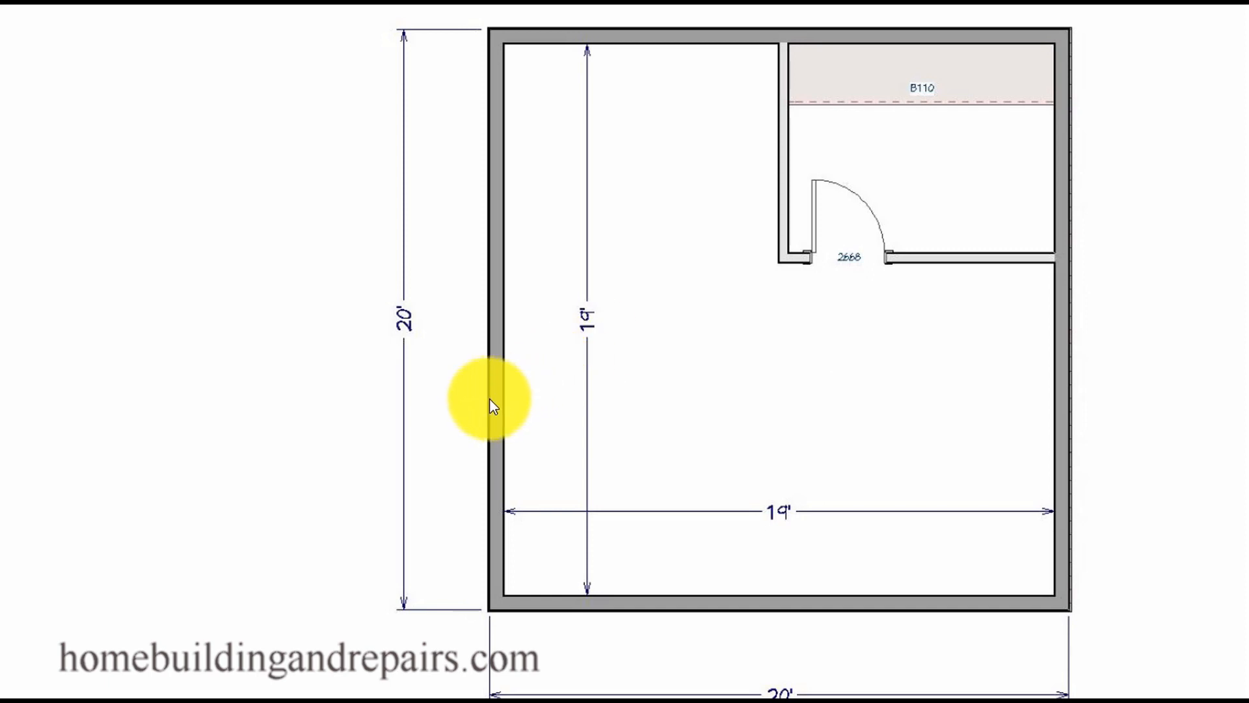
pyautogui.moveTo(692, 400)
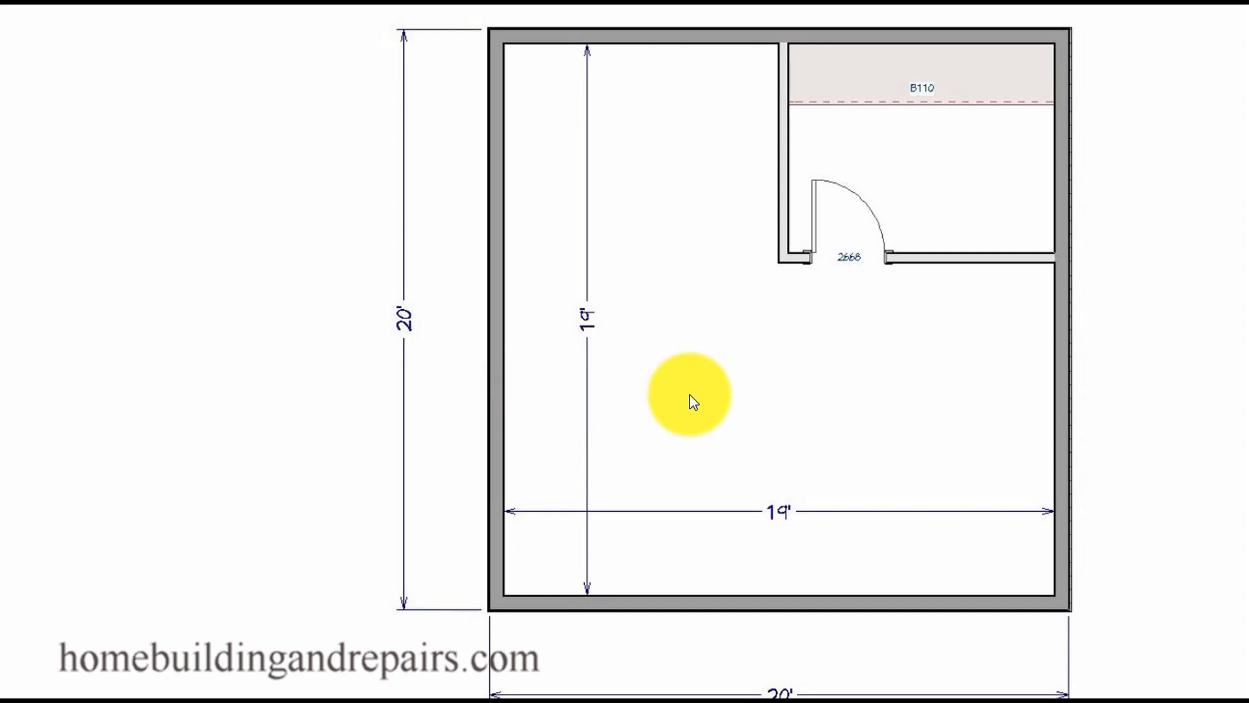
pyautogui.moveTo(599, 49)
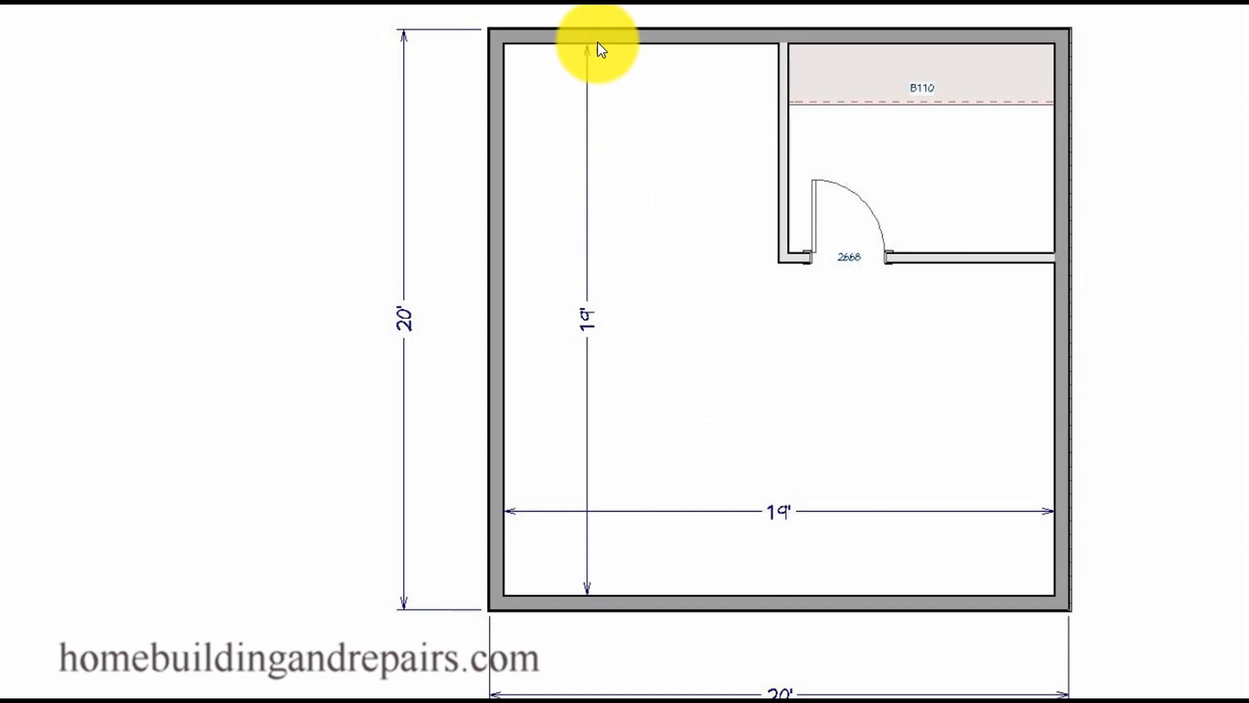
pyautogui.moveTo(1015, 526)
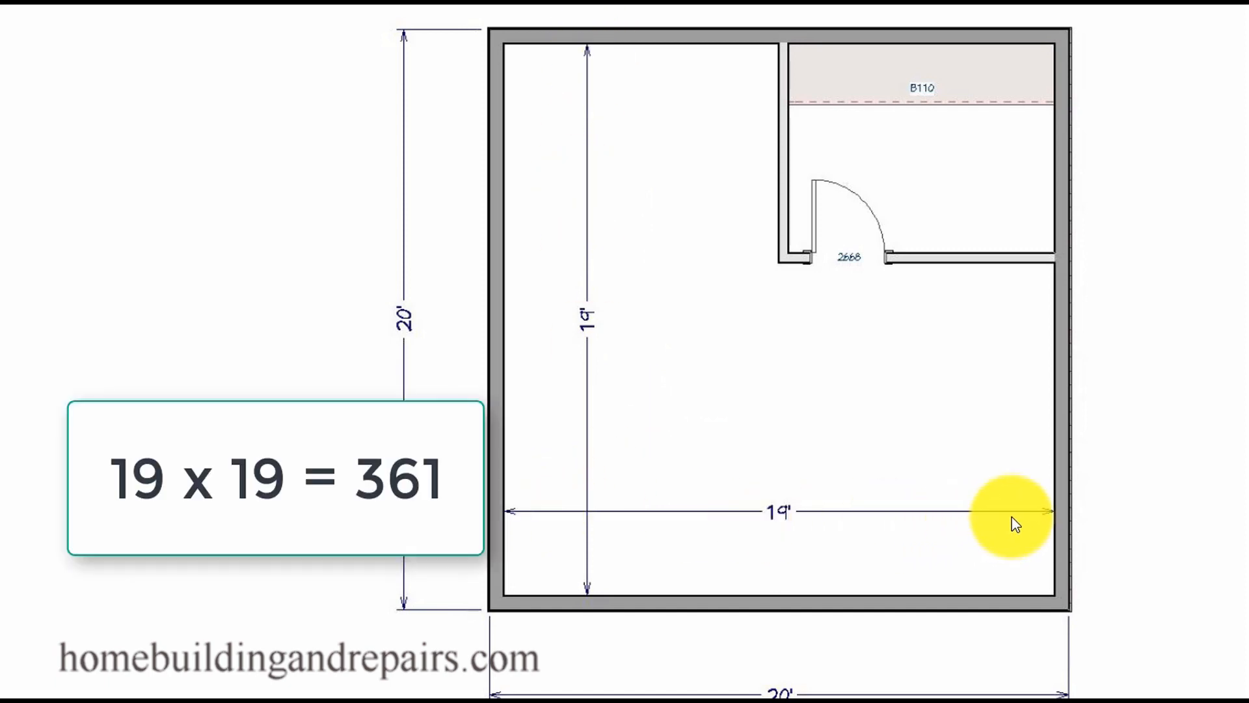
pyautogui.moveTo(792, 438)
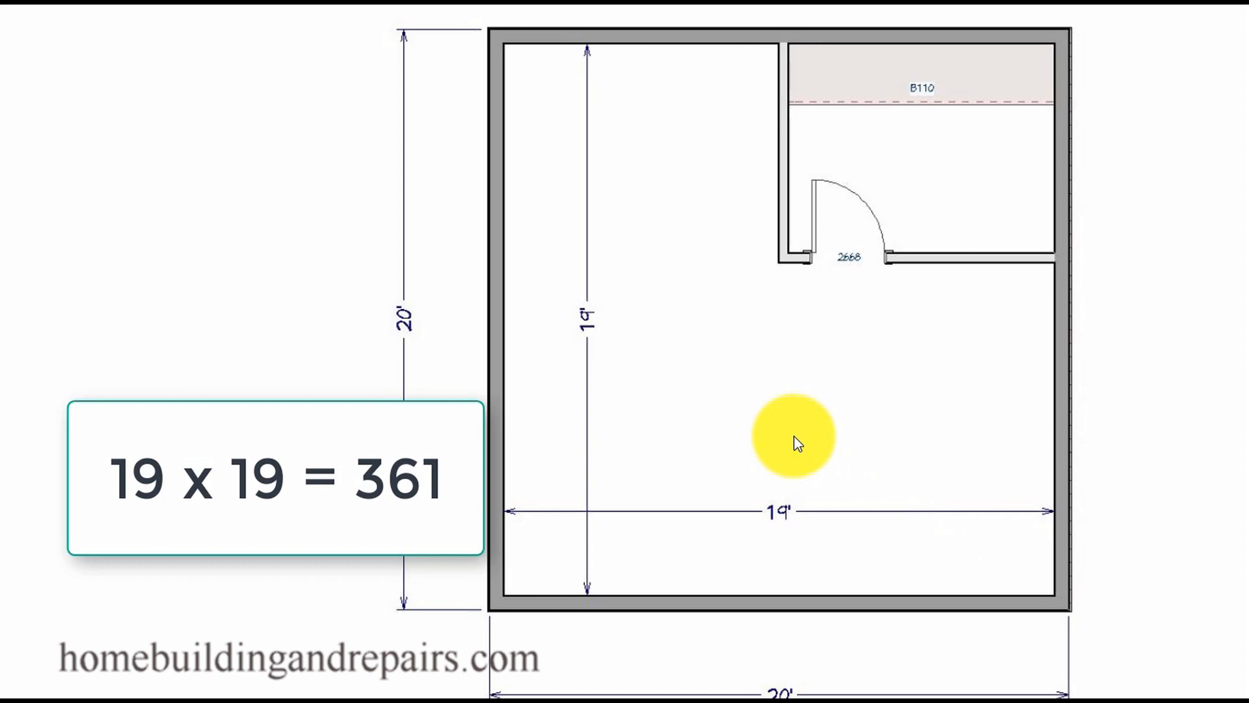